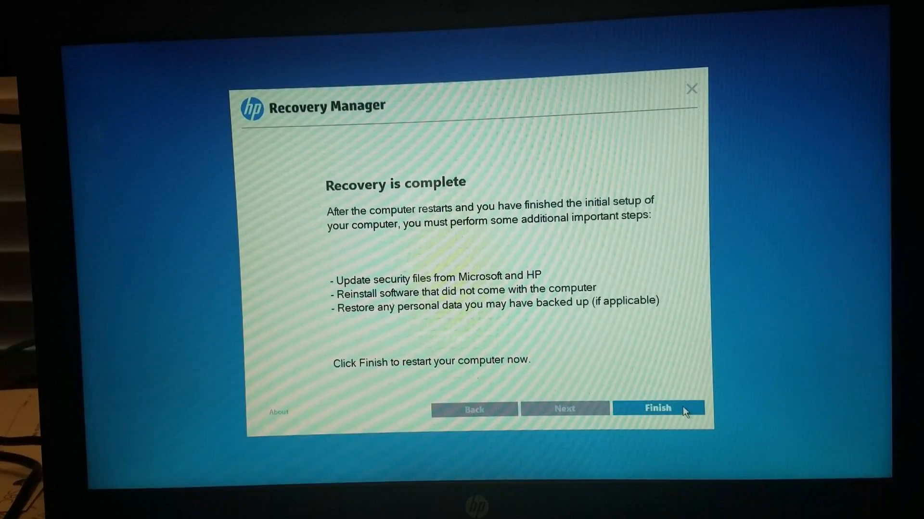
Finish the completed factory recovery so the computer restarts into Windows setup.
{"action": "left_click", "coordinate": [658, 407]}
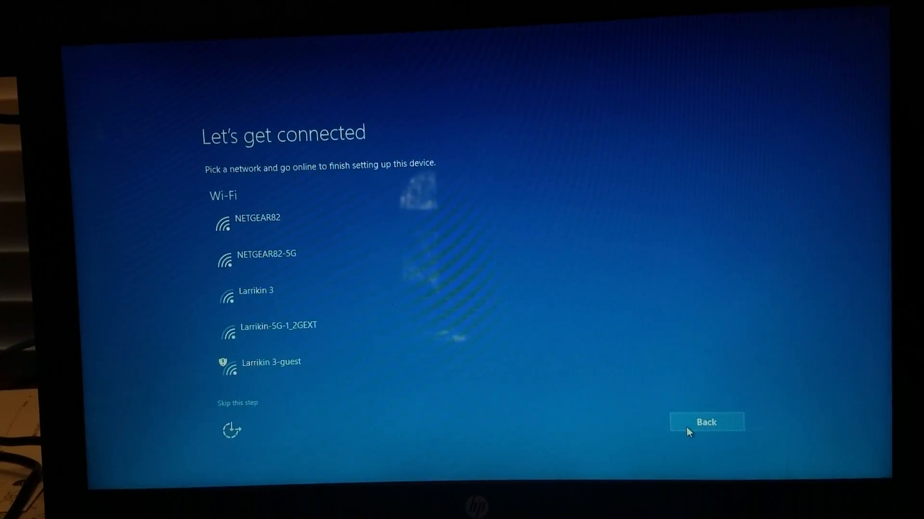
{"action": "mouse_move", "coordinate": [261, 400]}
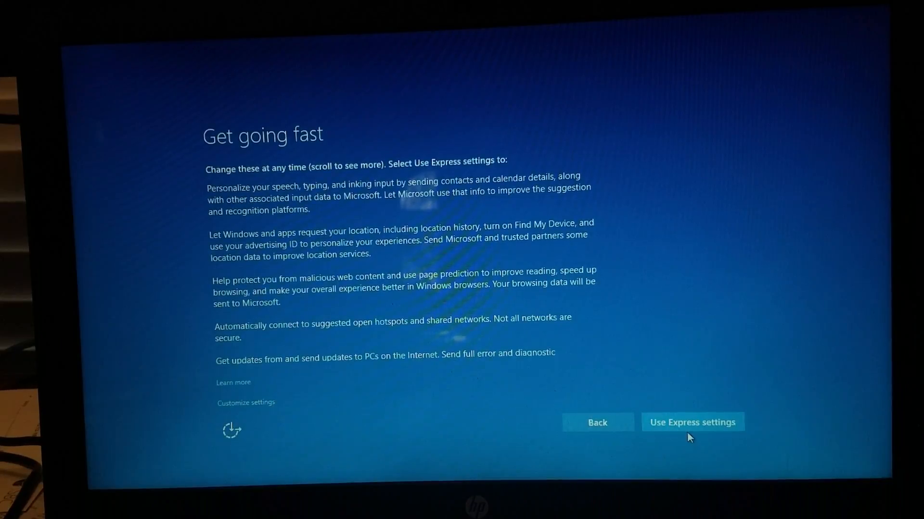
Accept the recommended express settings to proceed toward local account creation.
{"action": "left_click", "coordinate": [692, 423]}
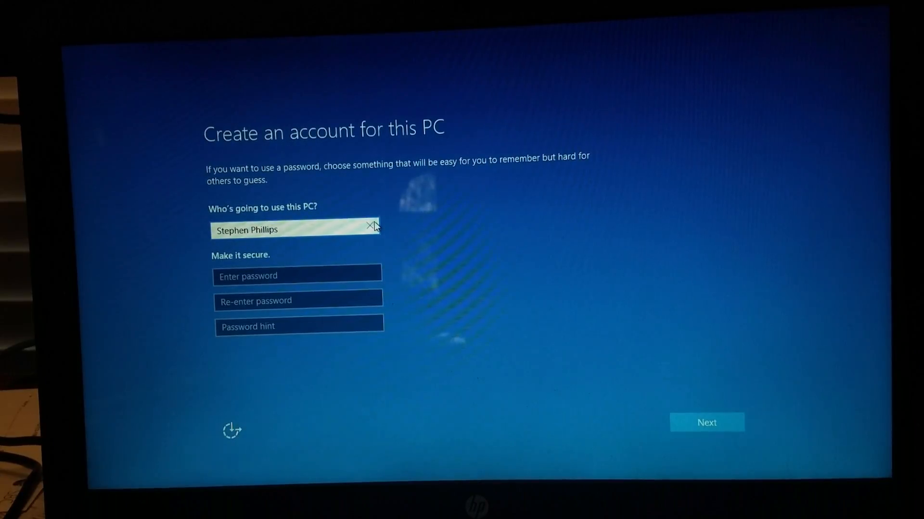
{"action": "left_click", "coordinate": [708, 435]}
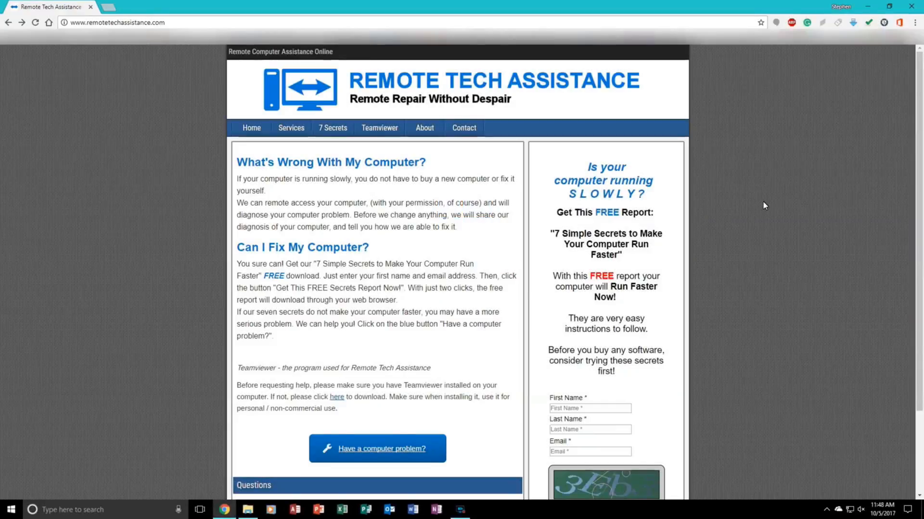
Scroll the Remote Tech Assistance page down to the free '7 Simple Secrets' report signup form.
{"action": "scroll", "scroll_direction": "down", "scroll_amount": 3}
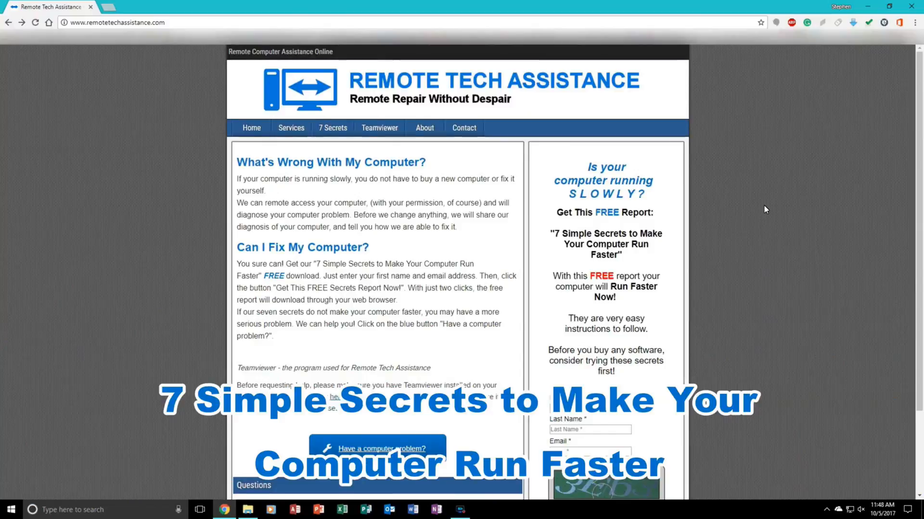
{"action": "scroll", "scroll_direction": "down", "scroll_amount": 3}
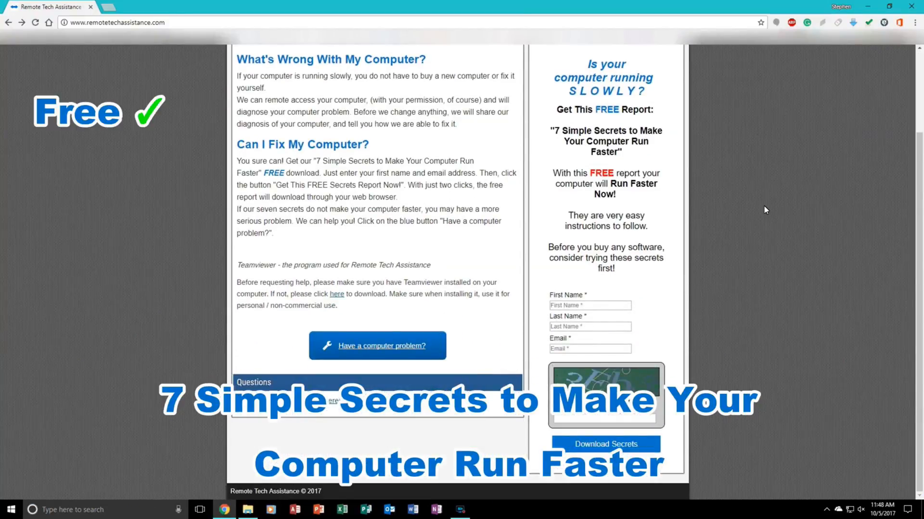